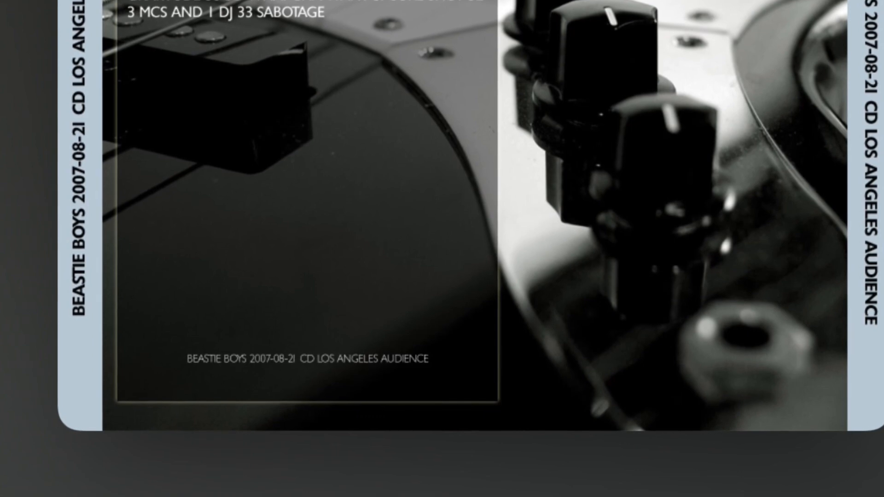
pyautogui.scroll(-3)
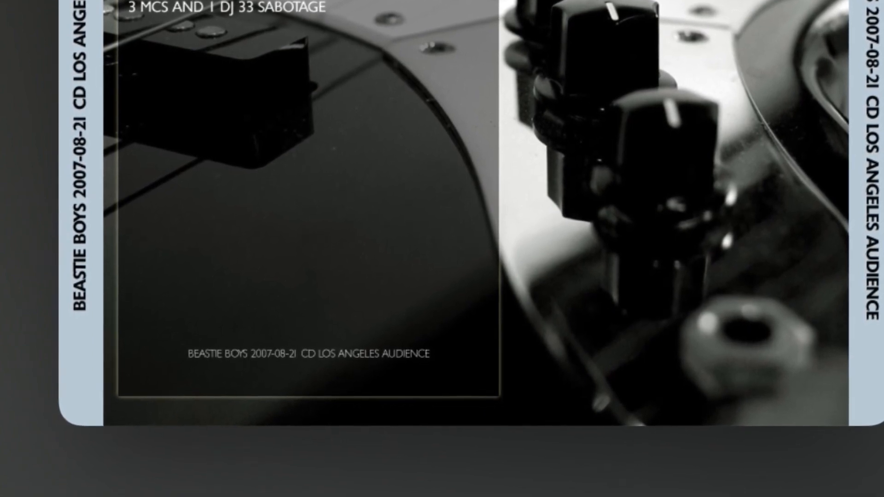